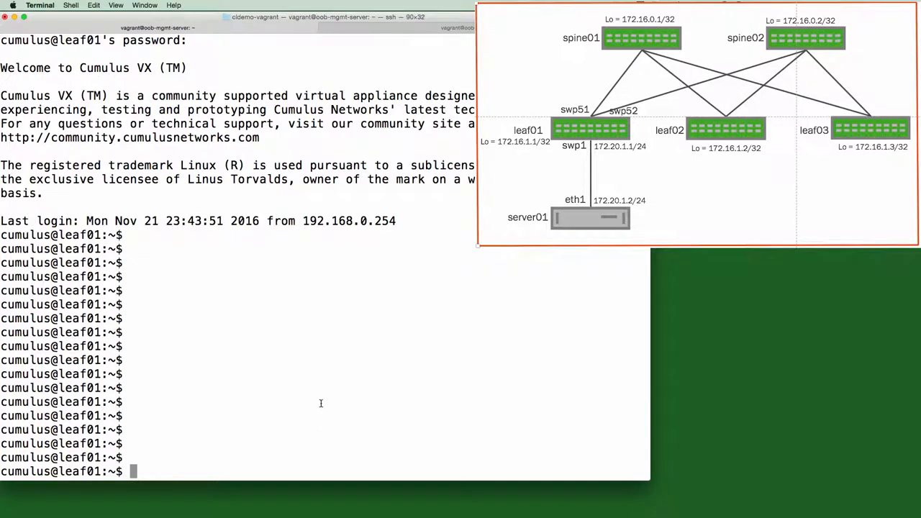
List the available NCLU net subcommands and their descriptions on leaf01.
text(ne)
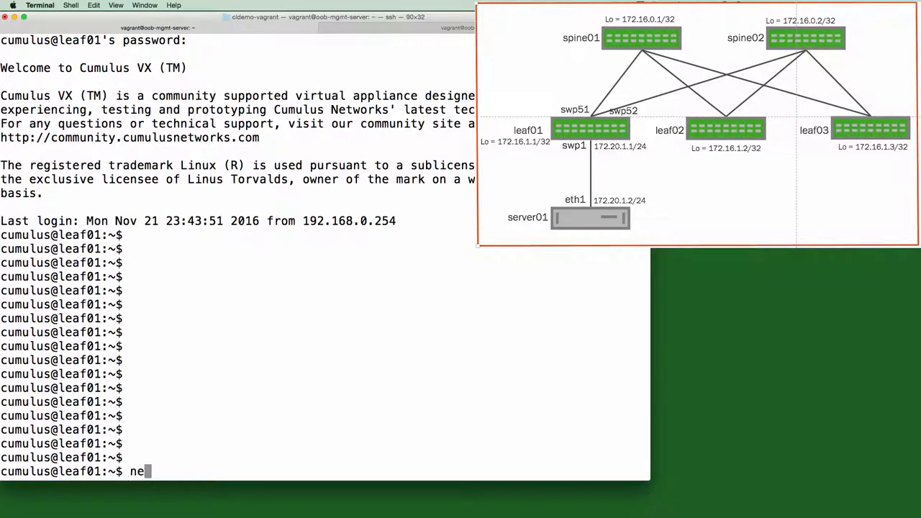
text(net)
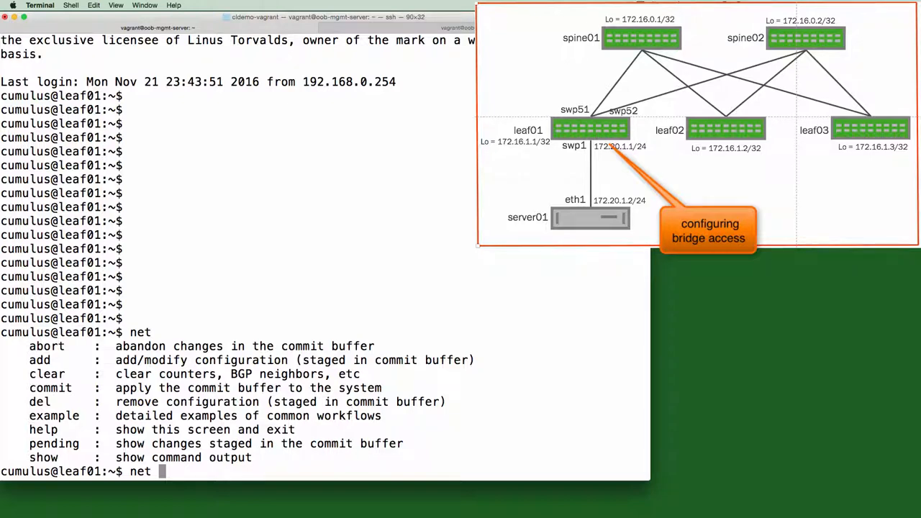
Review net add vlan help and stage VLANs 15 through 20.
text(add vlan help)
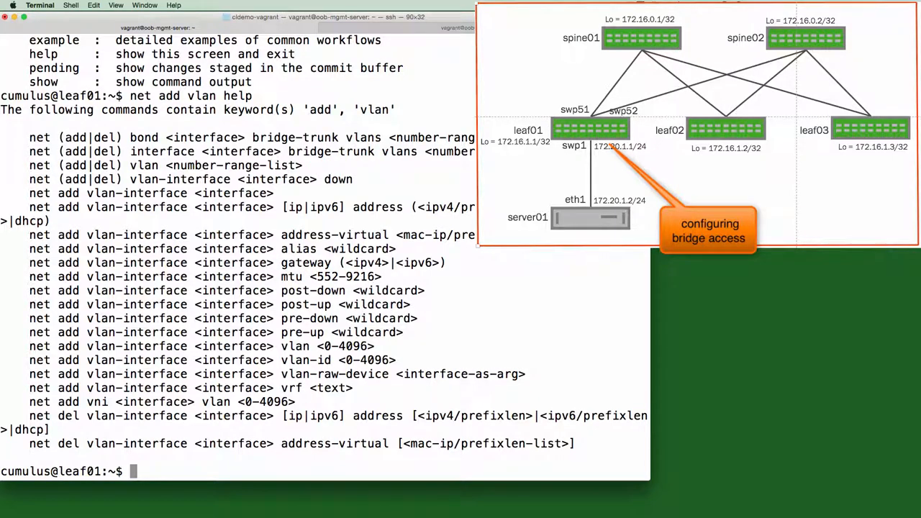
text(net add)
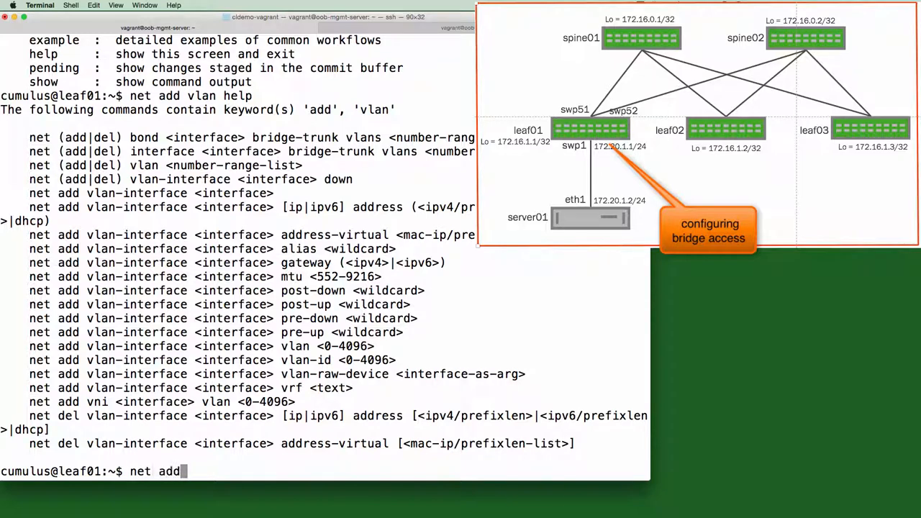
text(vlan 15-20)
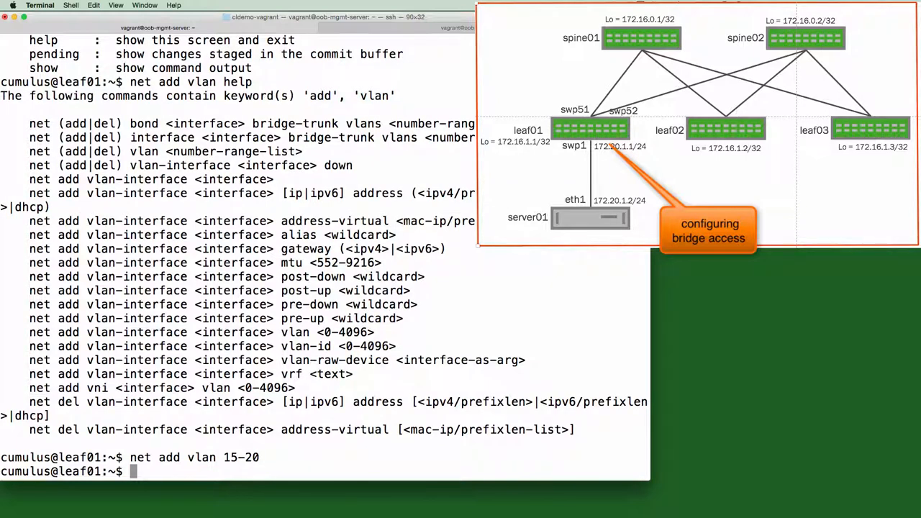
Make swp1 a bridge access port in VLAN 15 and show pending changes.
text(net)
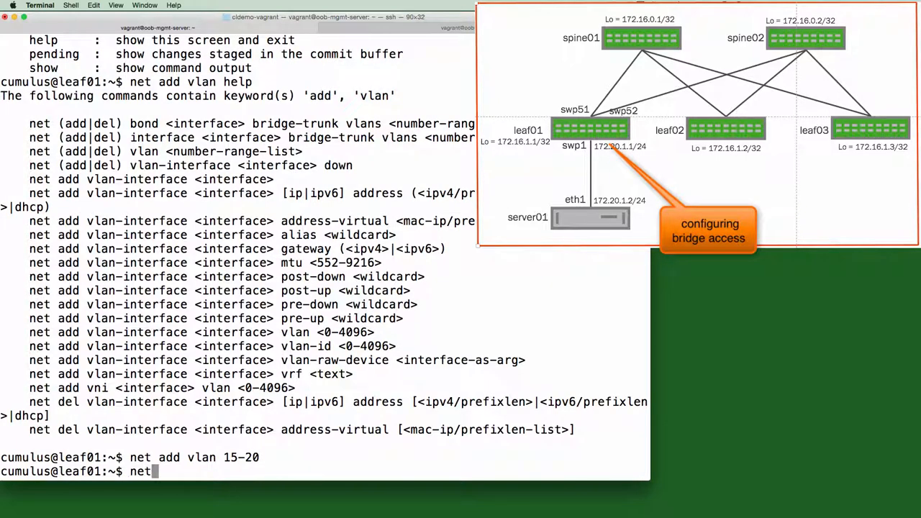
text(add int)
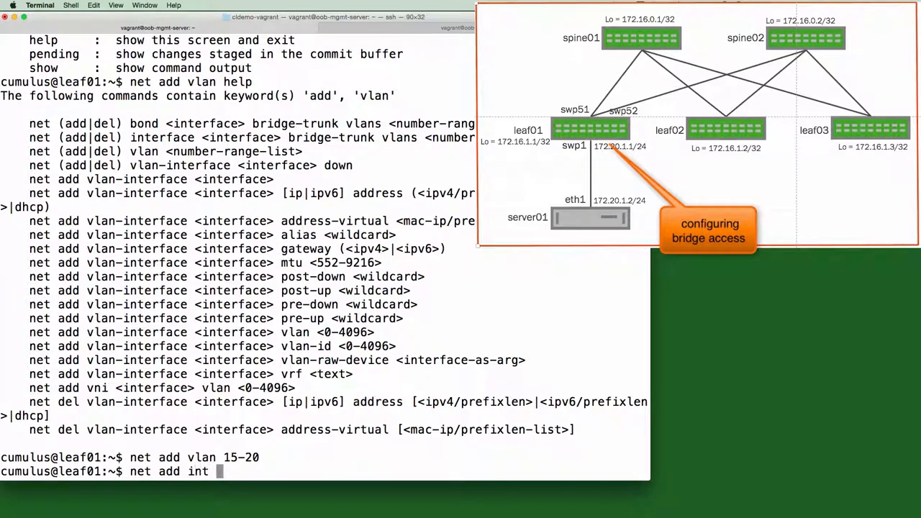
key(Tab)
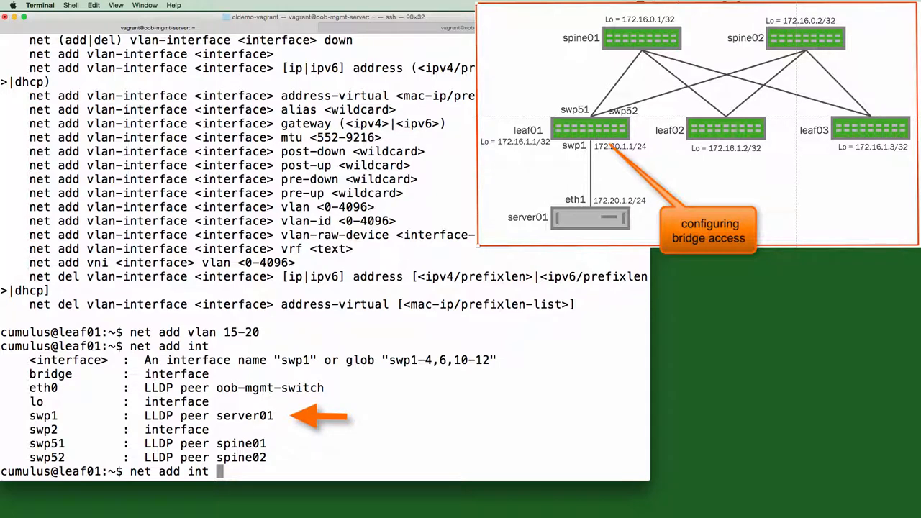
text(swp1 bridge-access 15)
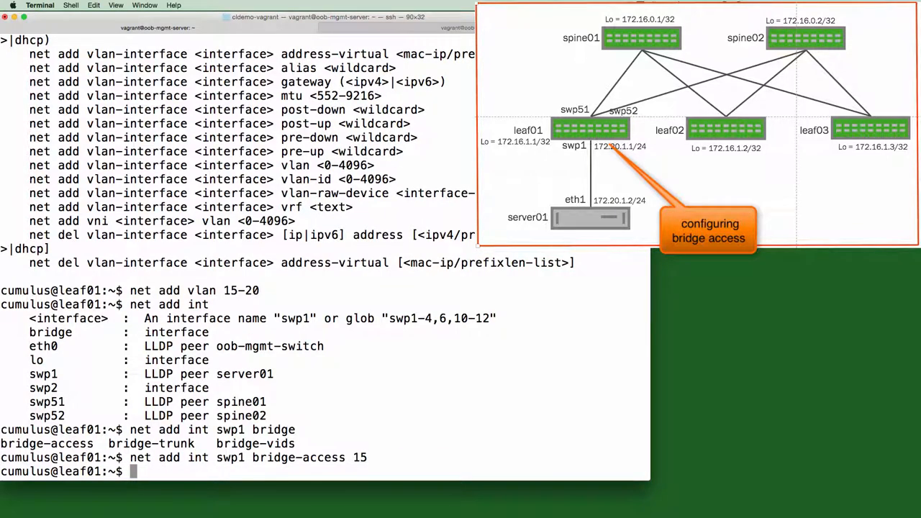
text(net pending)
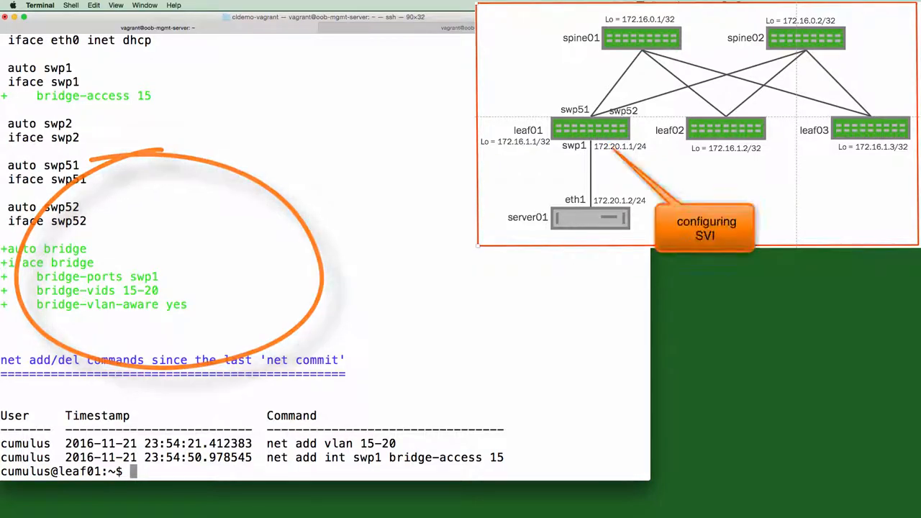
Stage SVI vlan15 with address 172.20.1.1/24, retyping the full command after an error.
text(net add vlan-inter)
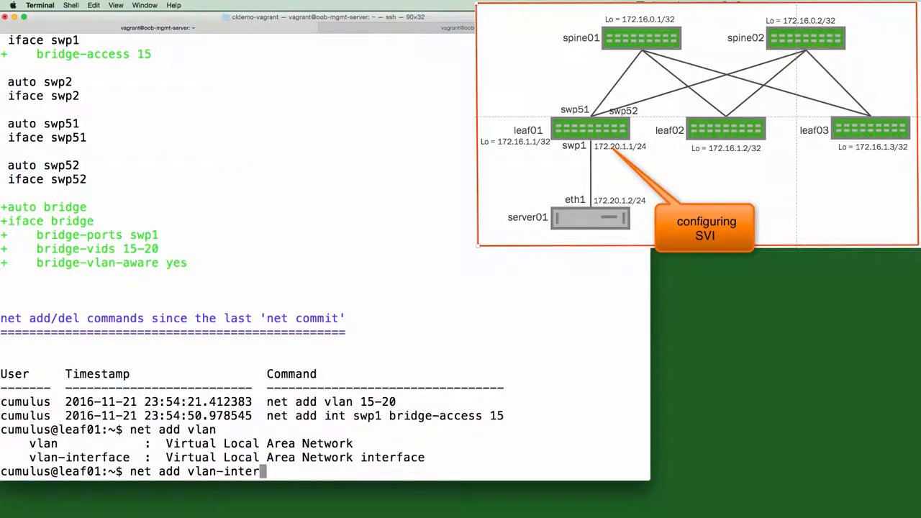
text(face)
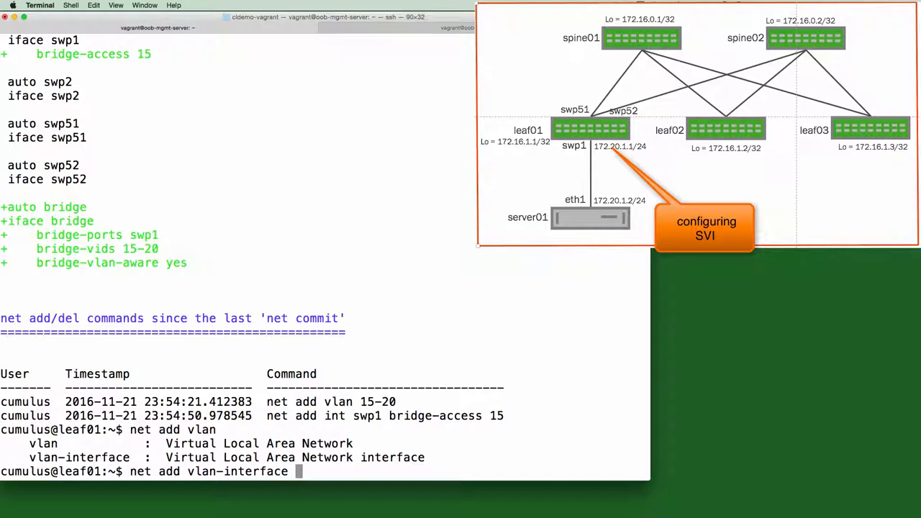
text(vlan15)
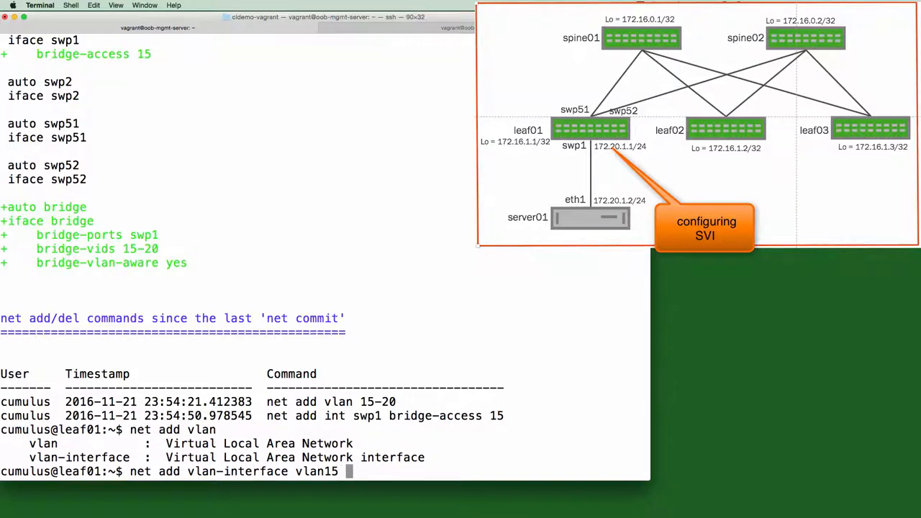
text(address 172.20.1.1)
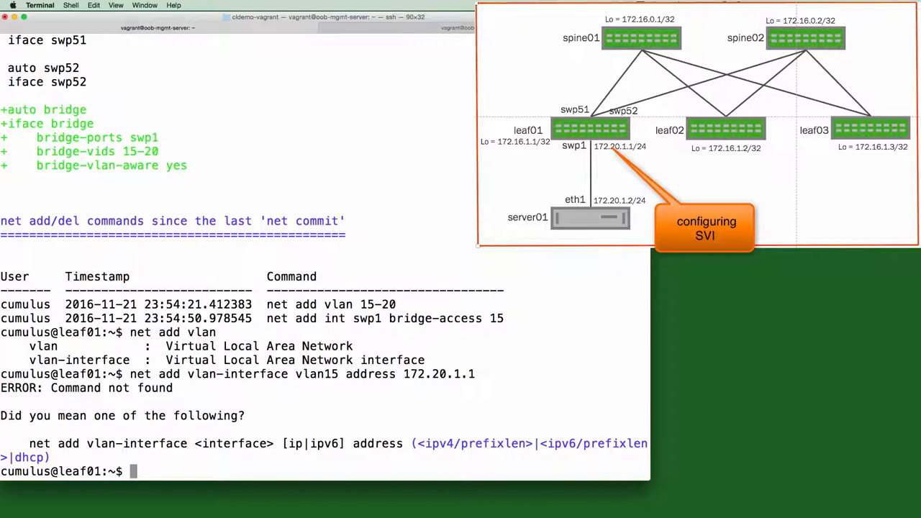
text(net add vlan-interface vlan15 address 172.20.1.1/24)
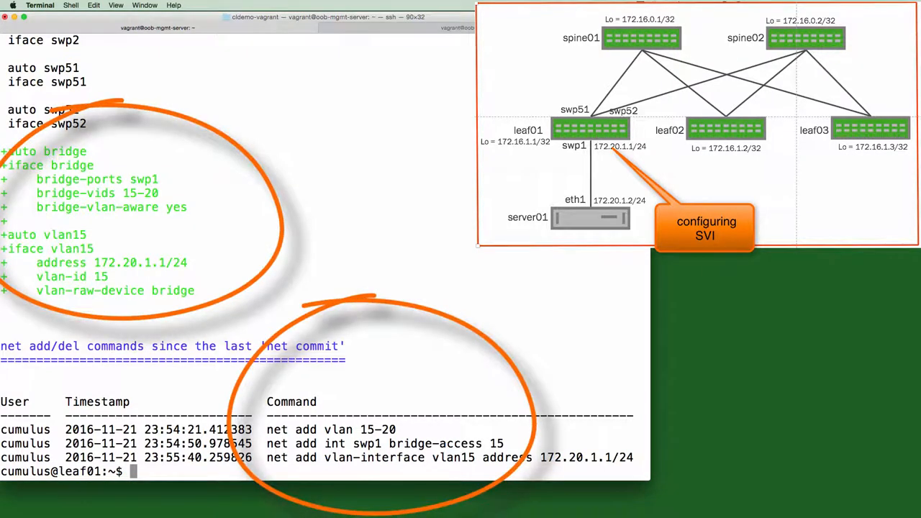
text(net commit)
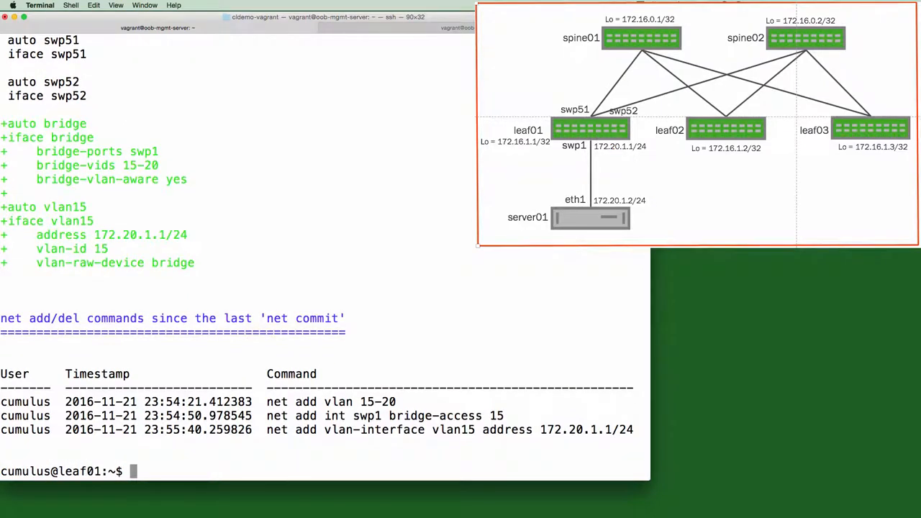
Show the configuration, the empty BGP summary, and the net example topic list.
text(net show co)
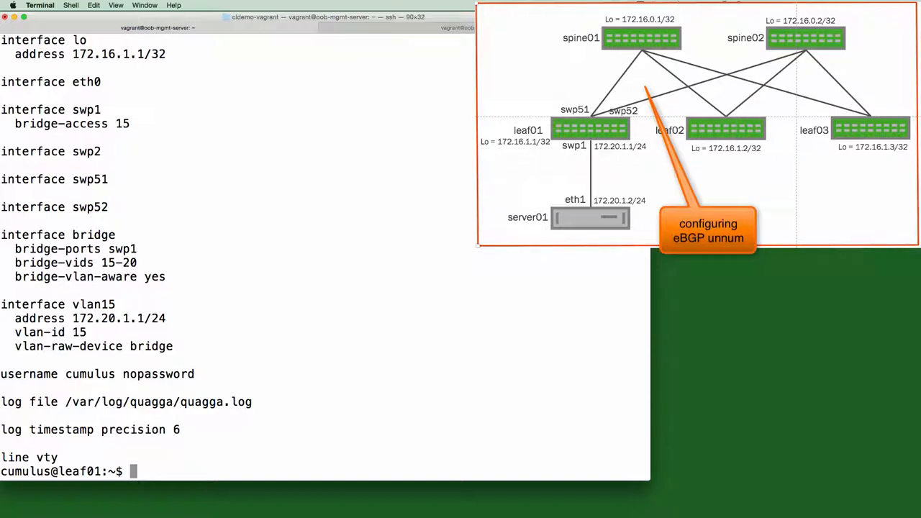
text(net show bgp)
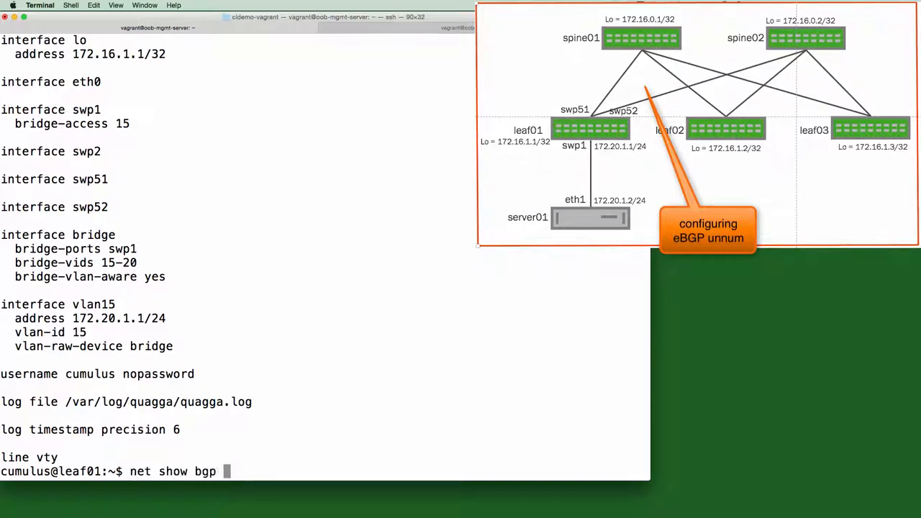
text(summary)
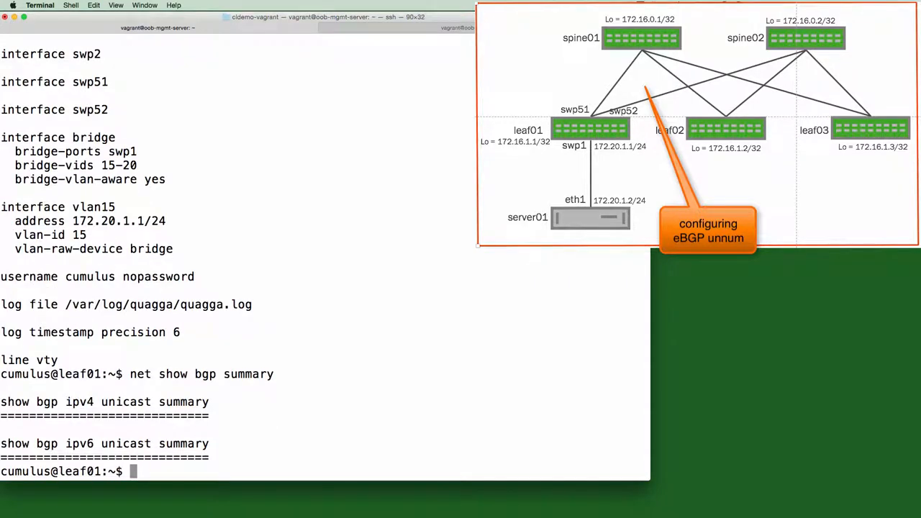
text(net example)
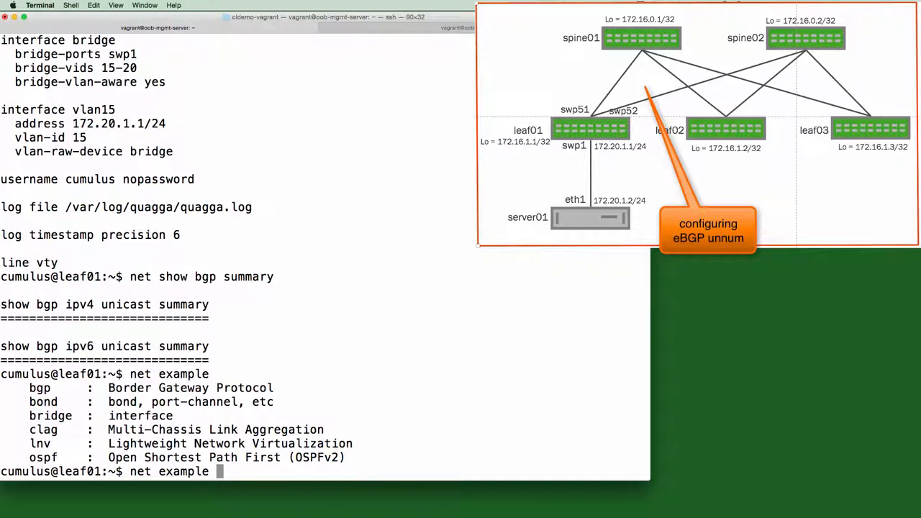
Show 'net example bgp unnumbered' and scroll through its spine and leaf commands.
text(bgp)
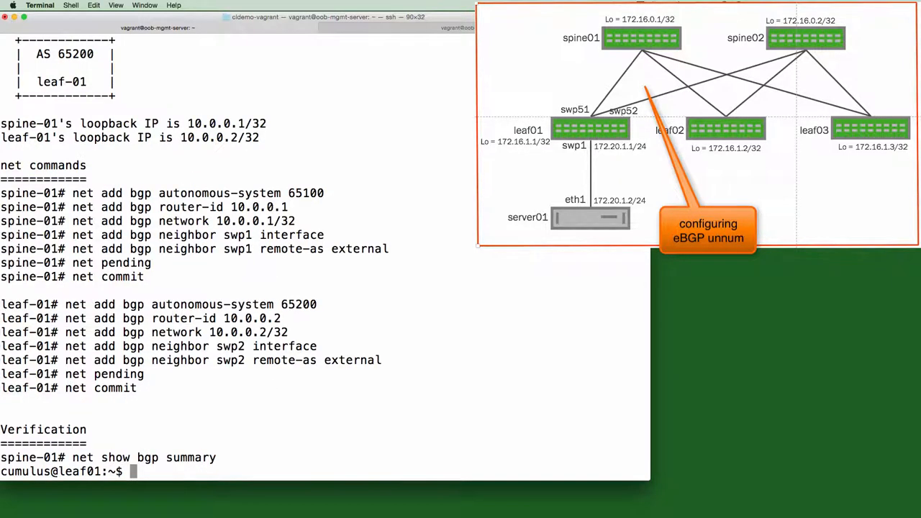
scroll(down, 3)
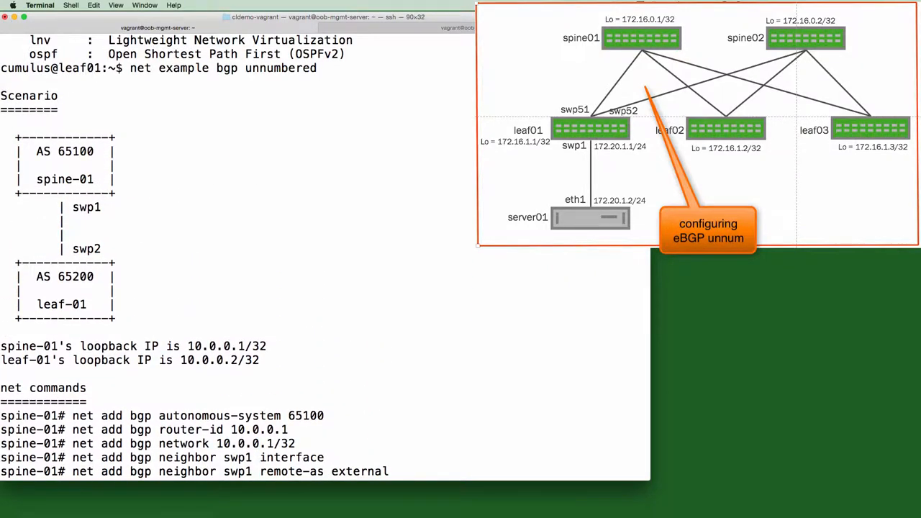
scroll(down, 3)
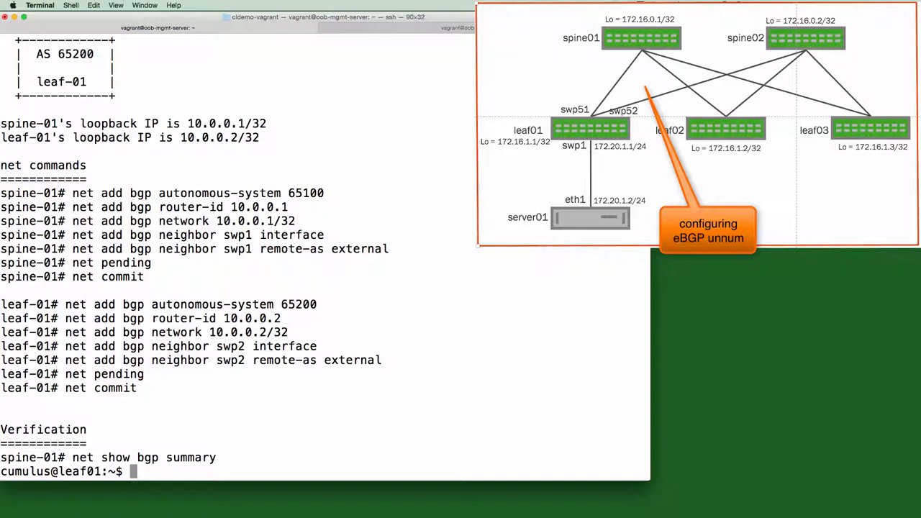
Set leaf01's BGP AS to 65001 with router-id 172.16.1.1.
text(net add bgp autonomous-system)
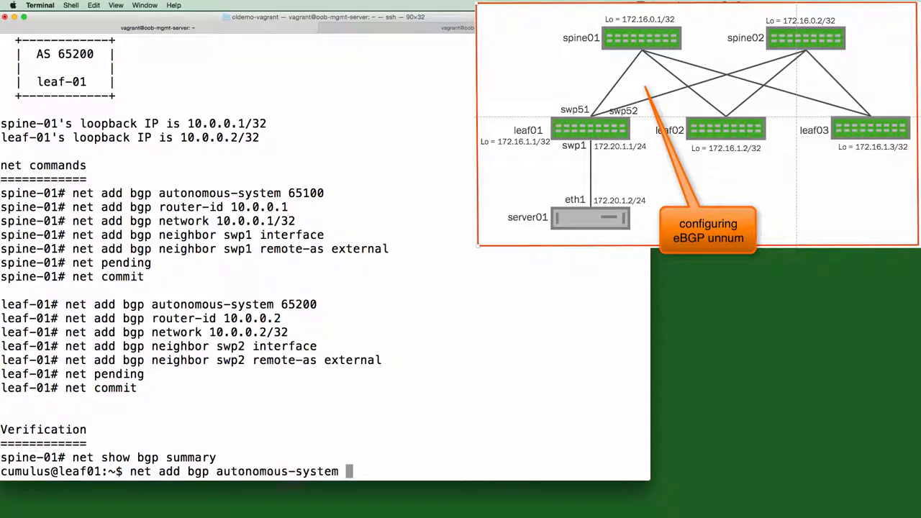
text(65001)
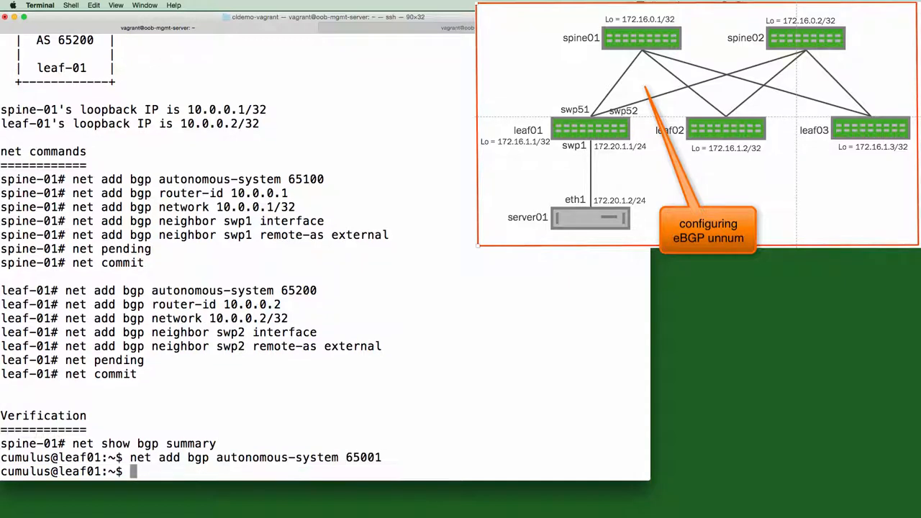
text(net add bgp router-id)
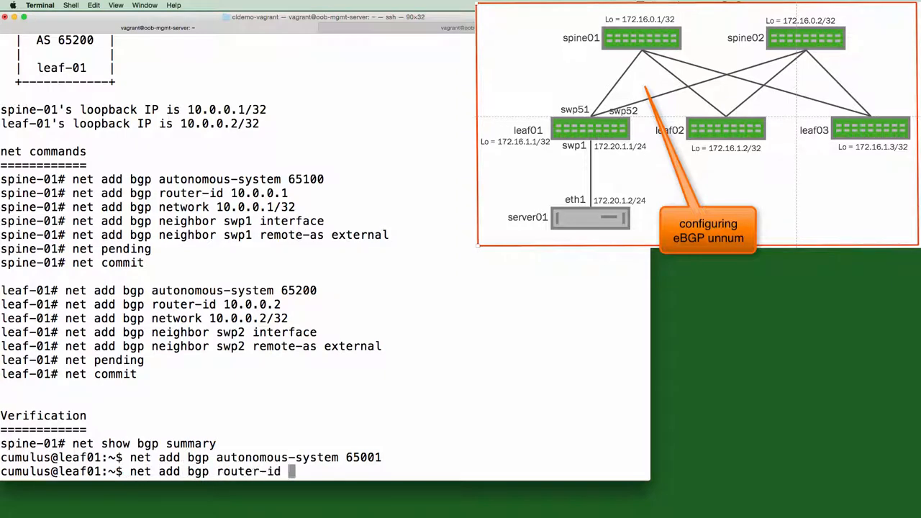
text(172.16.1.1)
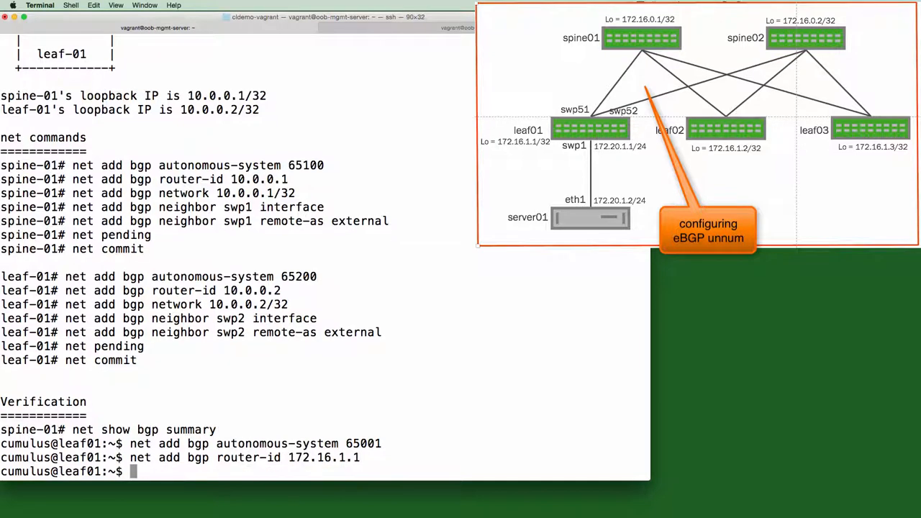
Advertise networks 172.16.1.1/32 and 172.20.1.0/24 into BGP.
text(net add bgp network 172)
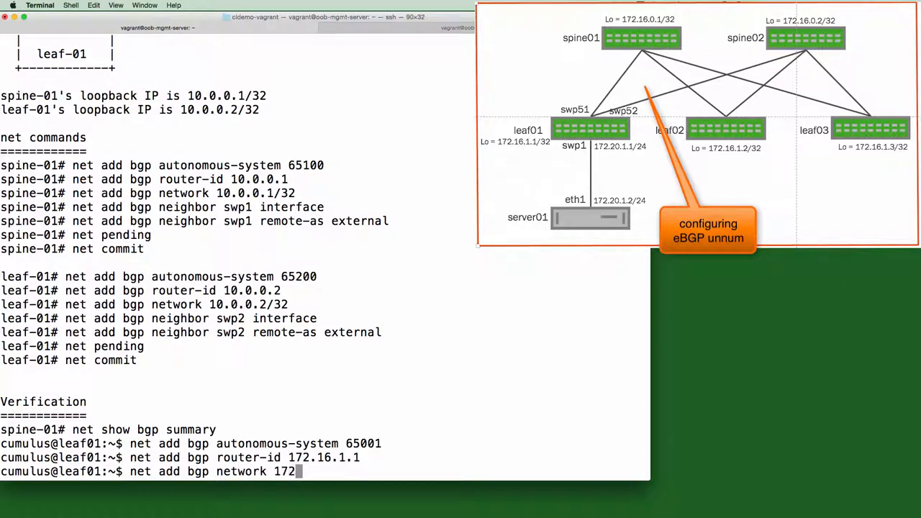
text(.16)
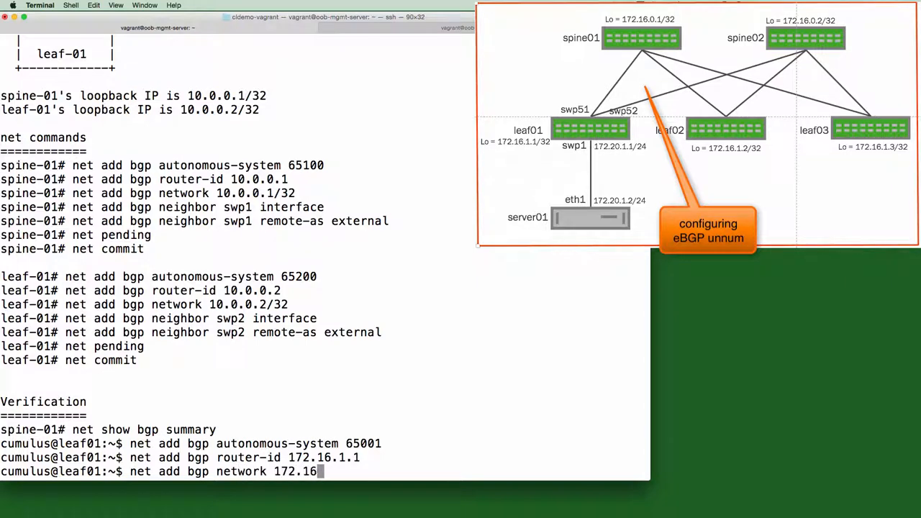
text(.1.1/32)
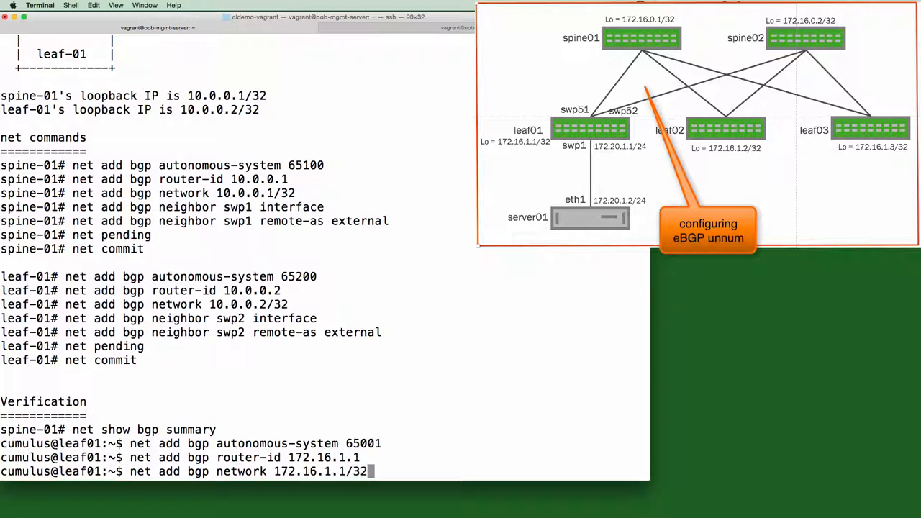
key(Return)
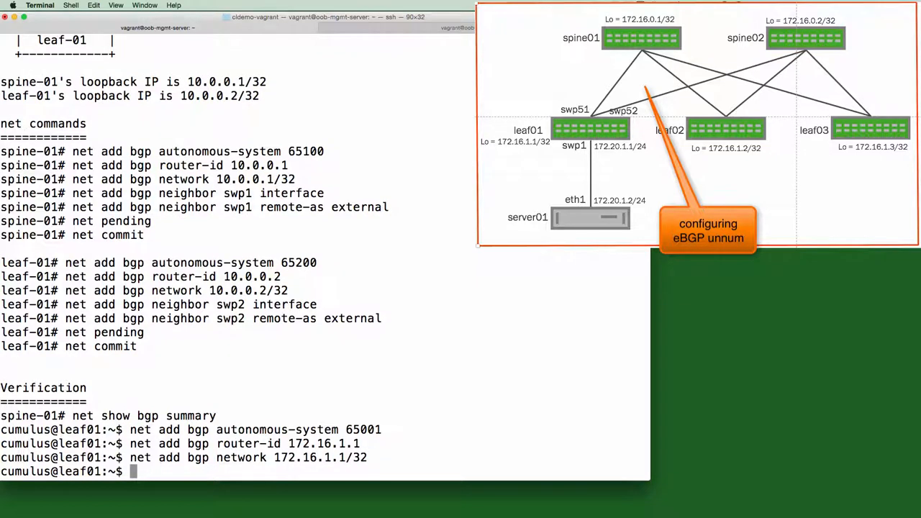
text(net add bgp network)
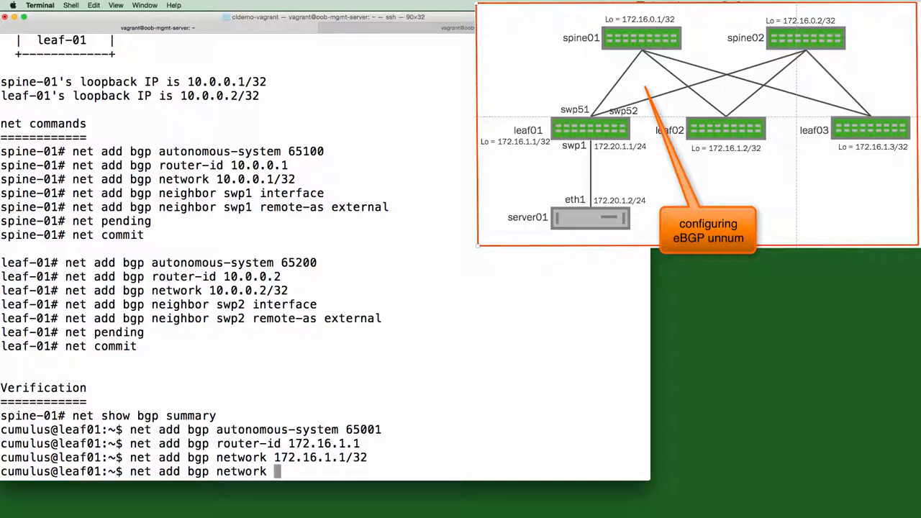
text(172.20.1.0/24)
text(net add bgp neighbor)
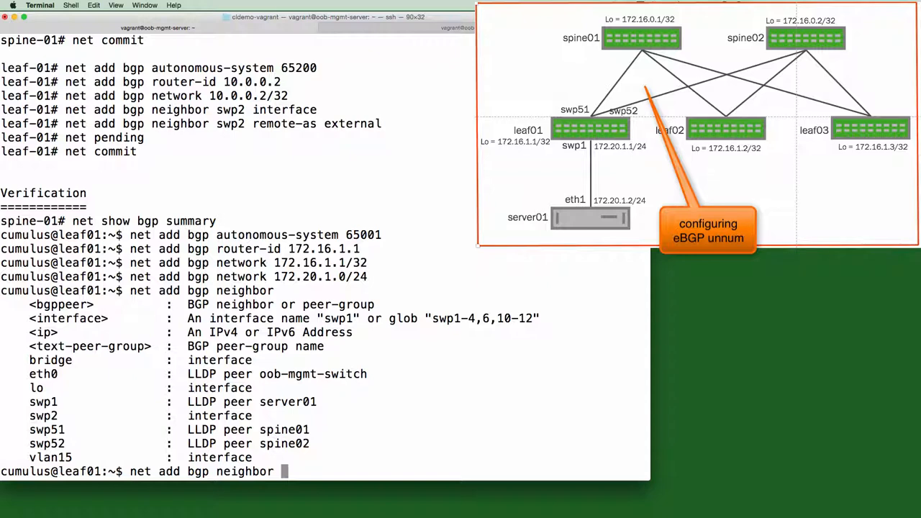
Add unnumbered external BGP neighbors on swp51-52 with remote-as external.
text(swp51-)
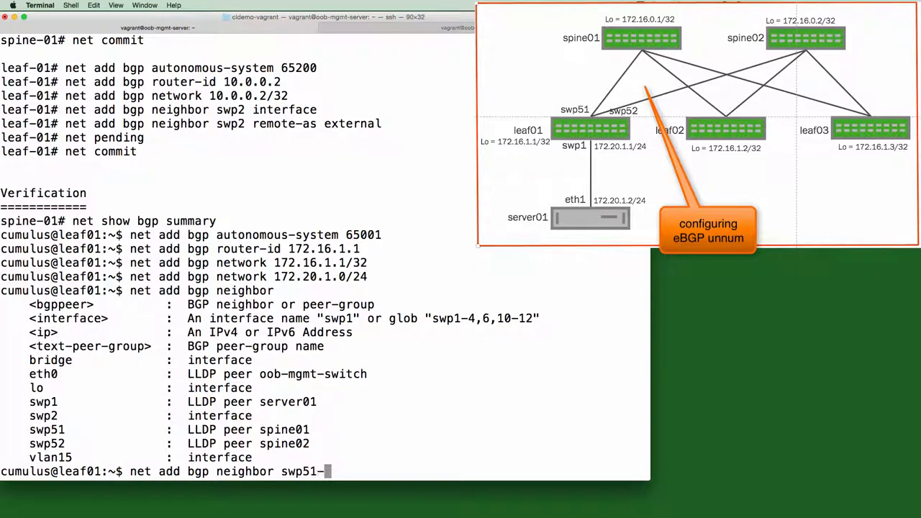
text(52)
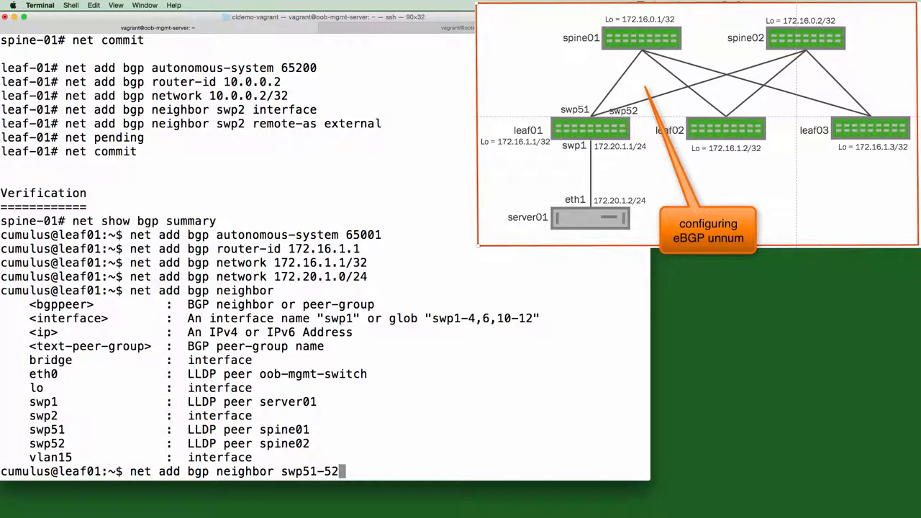
text(interface)
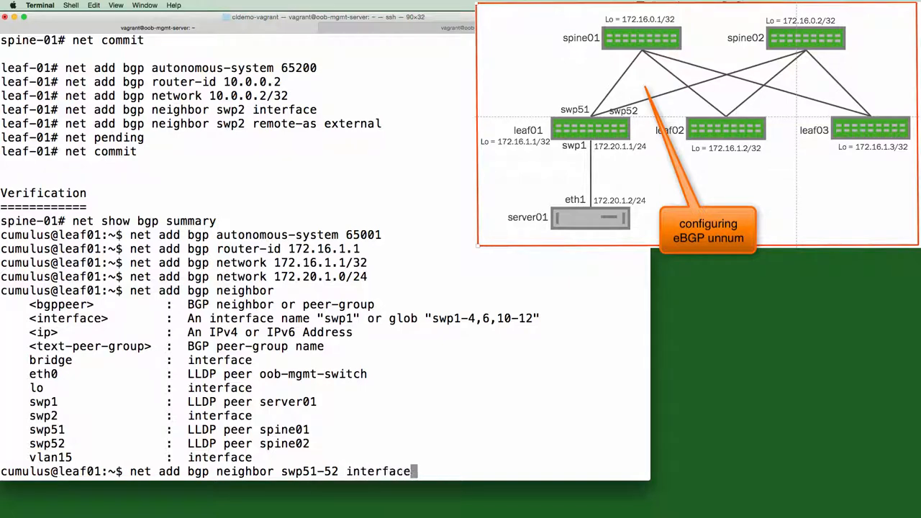
text(remote-as ex)
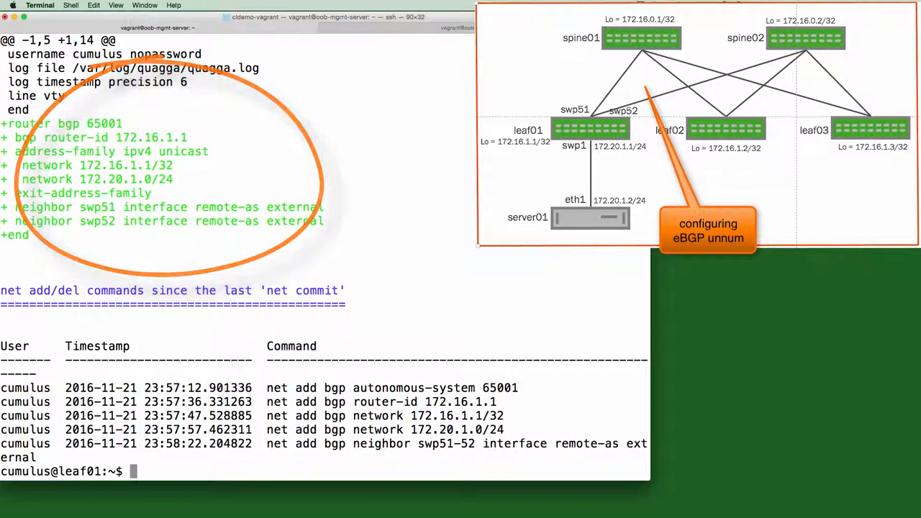
Commit the BGP changes and scroll through the configuration showing router bgp 65001.
text(net commit)
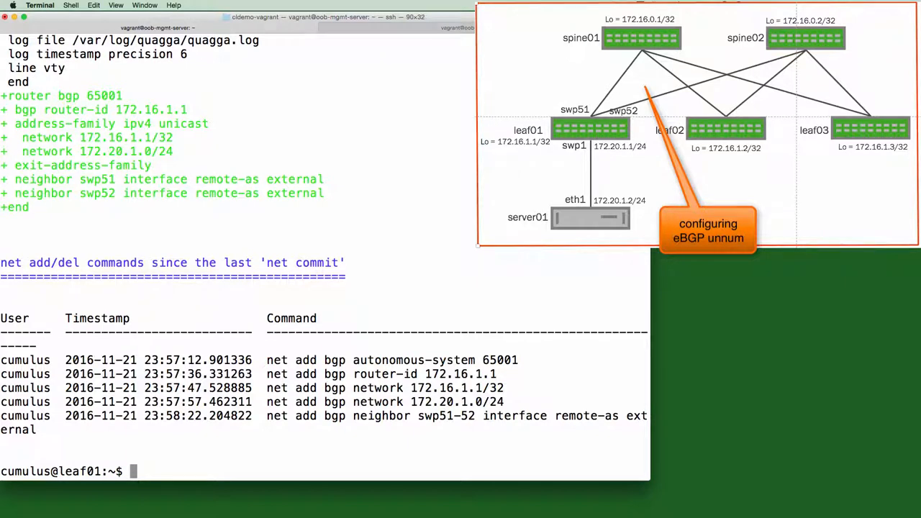
text(net show)
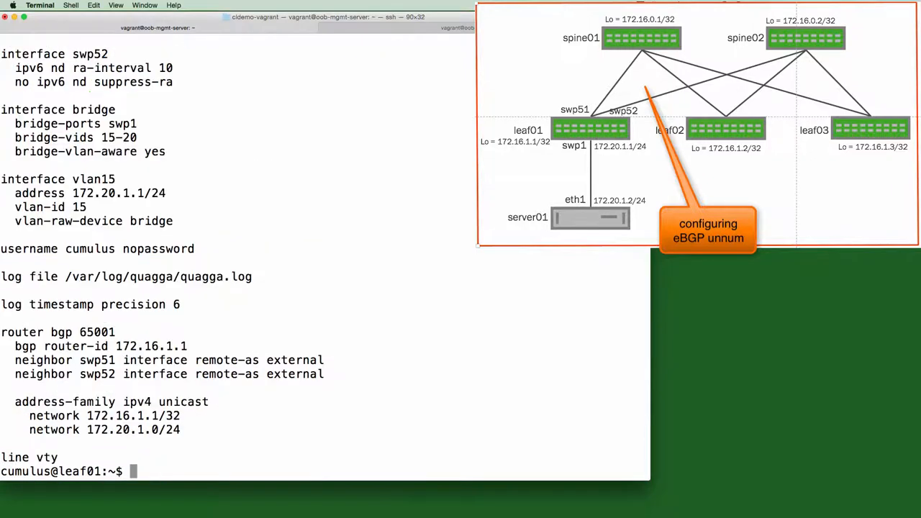
text(net show configuration)
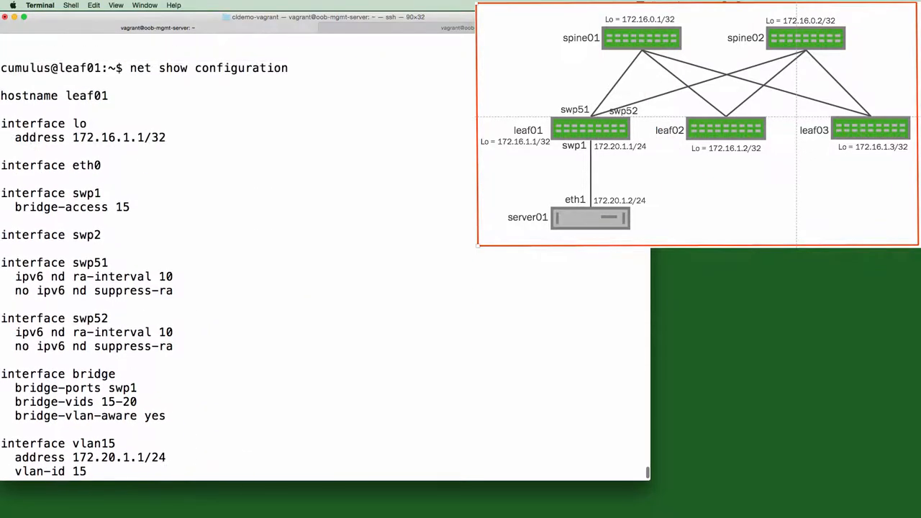
scroll(down, 3)
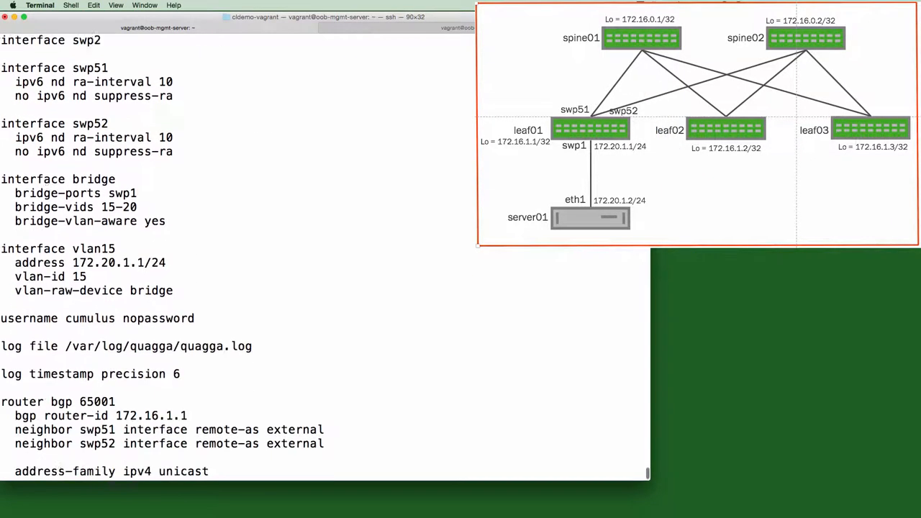
text(net show bgp summ)
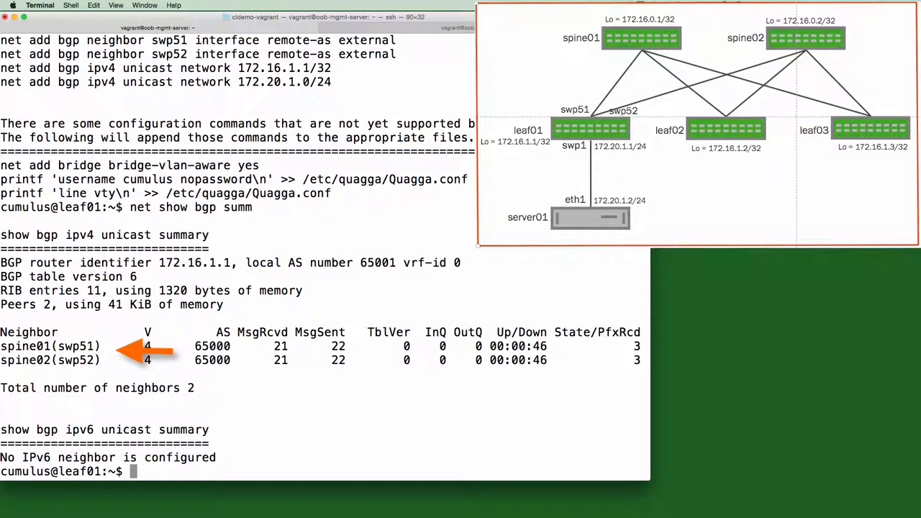
Check the BGP summary for established sessions with spine01 and spine02.
text(net)
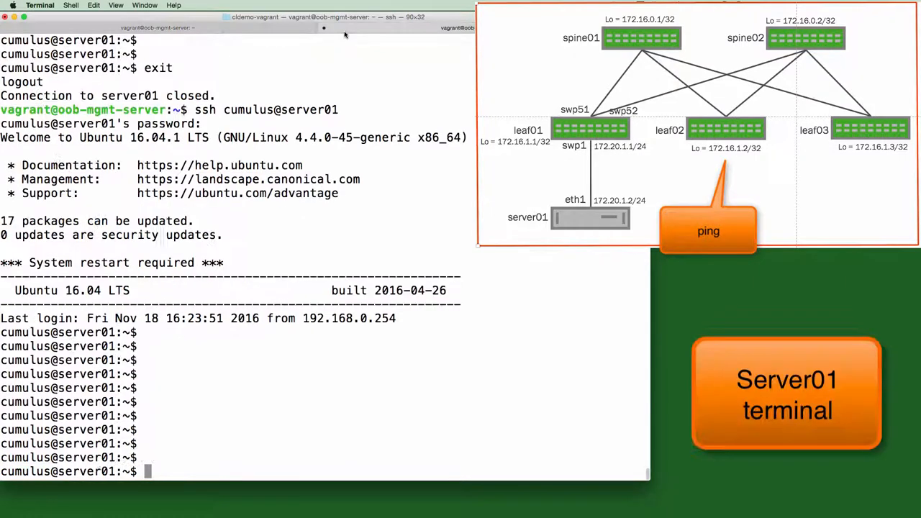
Ping a 172.16.1.x loopback address from server01.
text(ping 172)
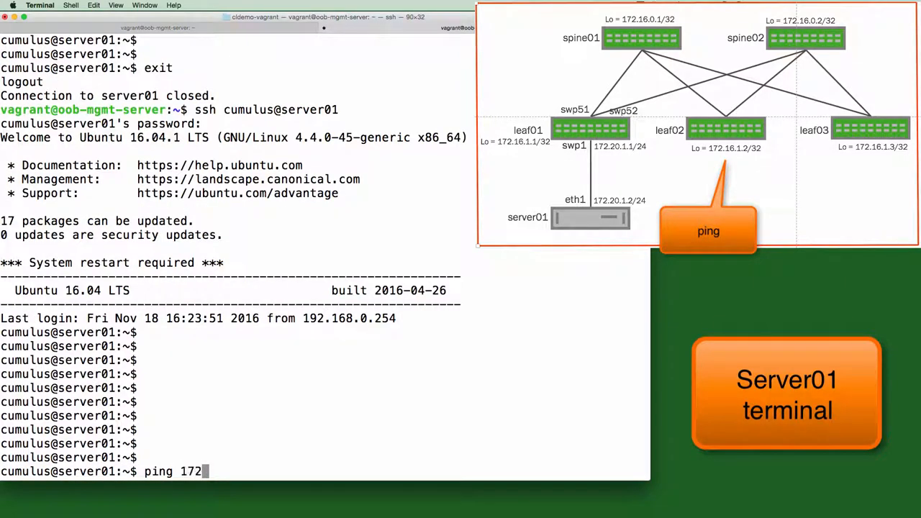
text(.16.1)
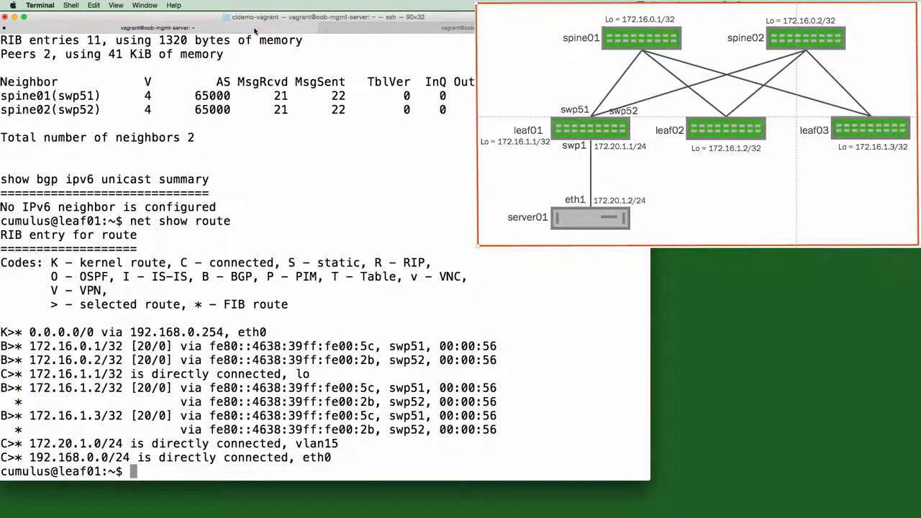
Display leaf01's routing table with 'net show route'.
text(net show commit 127)
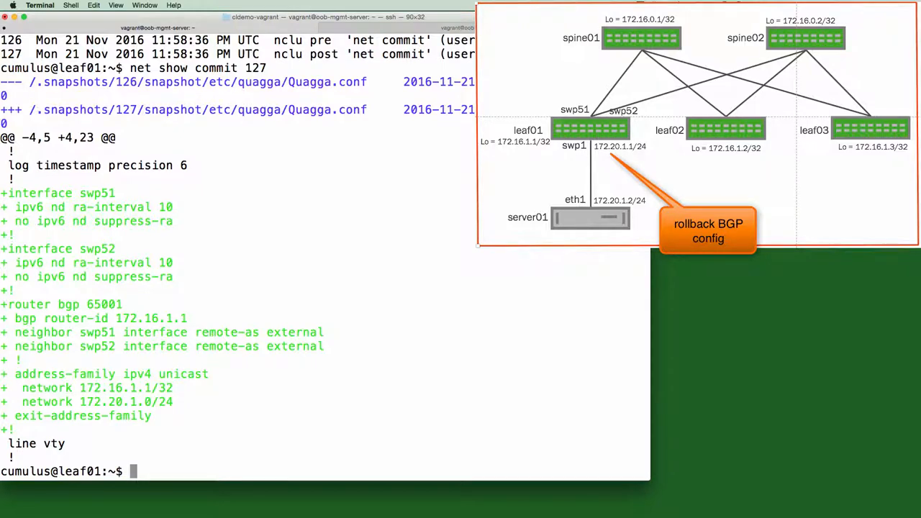
Roll leaf01 back to the last commit and confirm the BGP summary shows no neighbors.
text(net commit rollback)
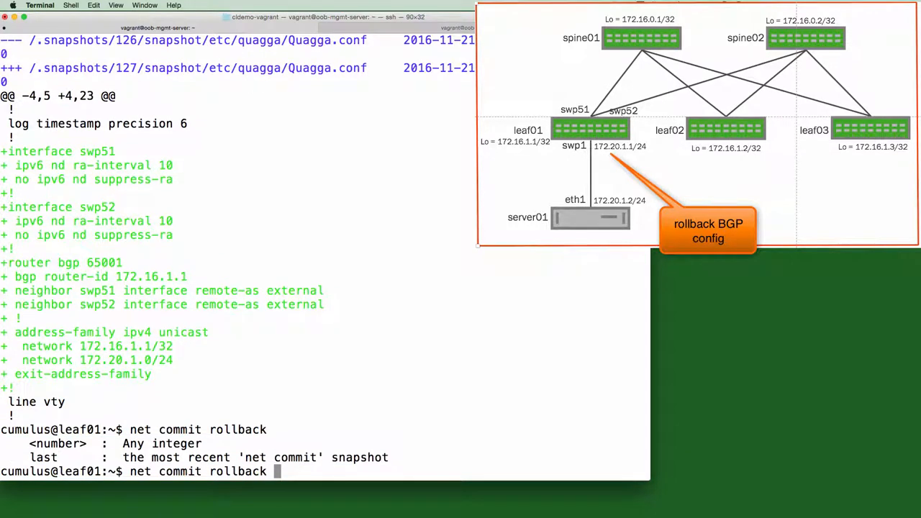
text(last)
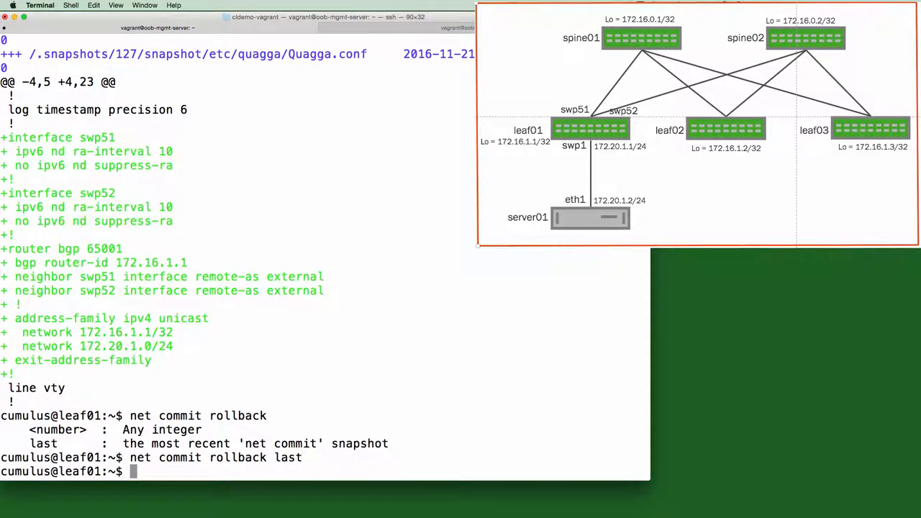
text(net show bgp summ)
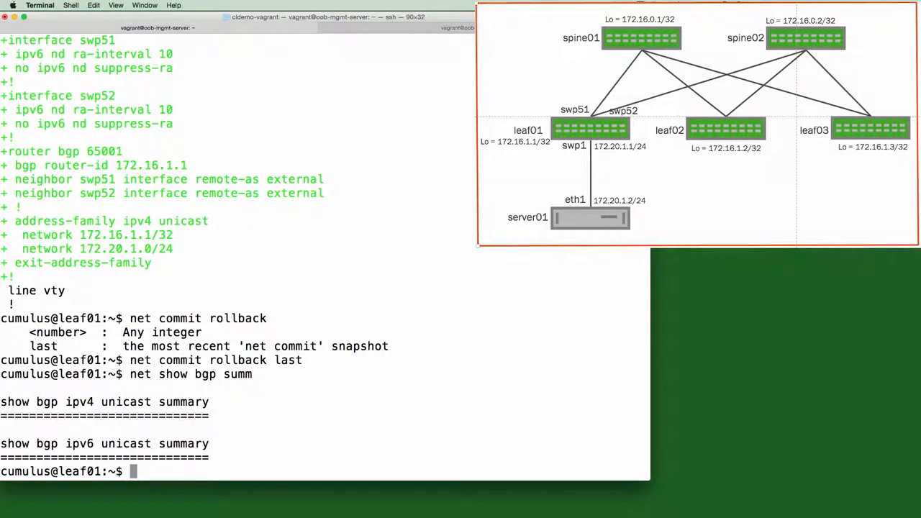
Roll back once more and confirm spine01 and spine02 BGP neighbors are established.
text(net commit rollback last)
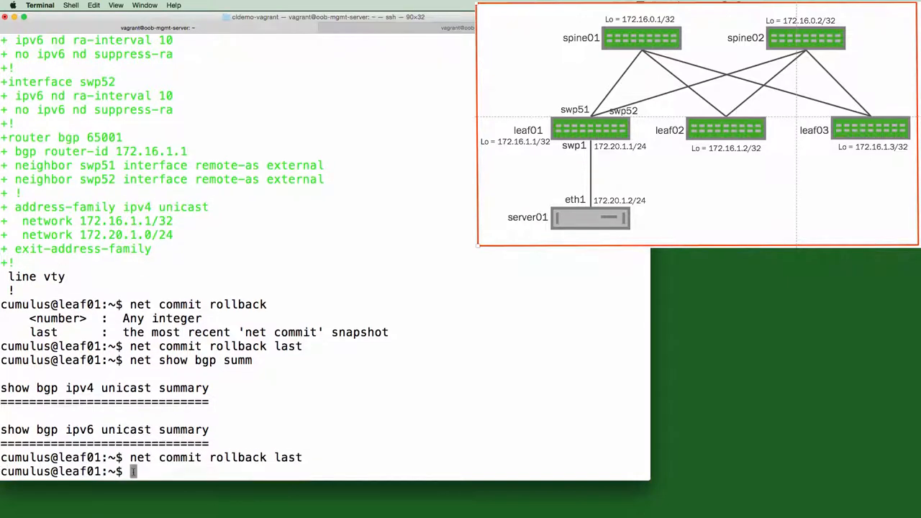
text(net show bgp summ)
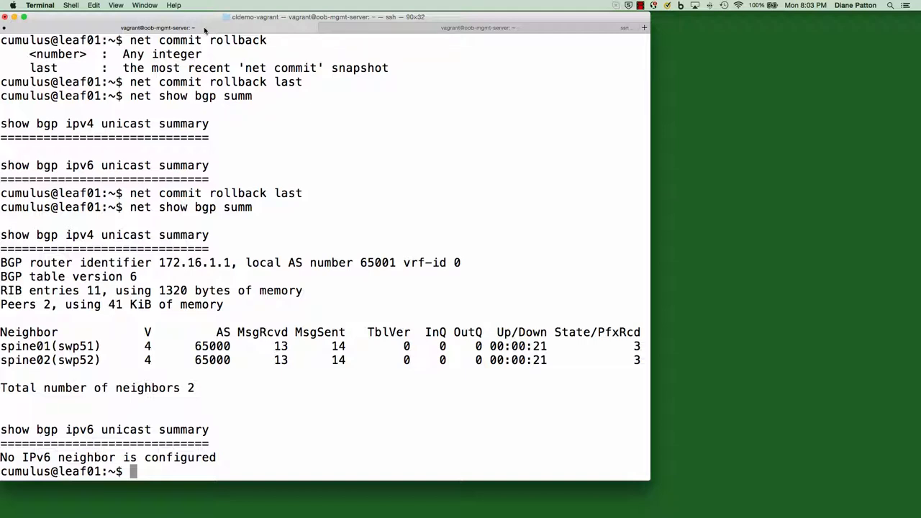
Filter leaf01's interfaces with 'net show interface all |grep UP'.
text(net)
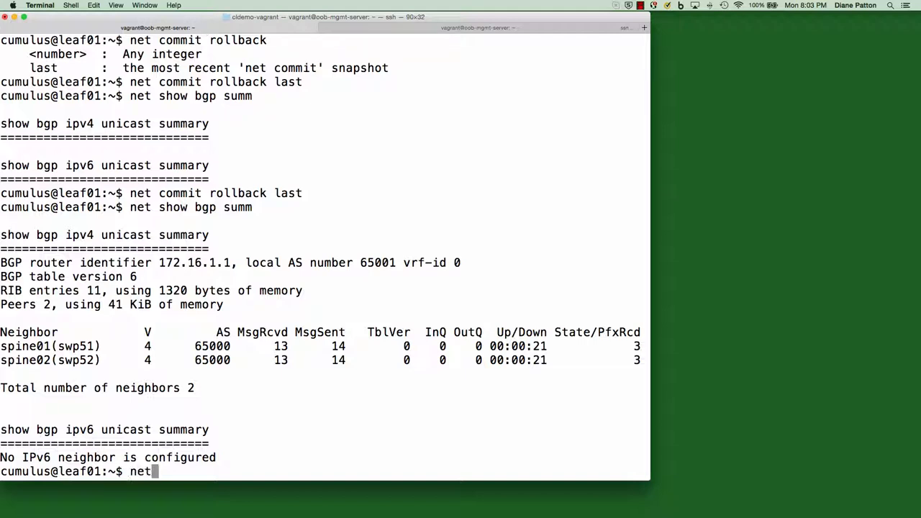
text(show inte)
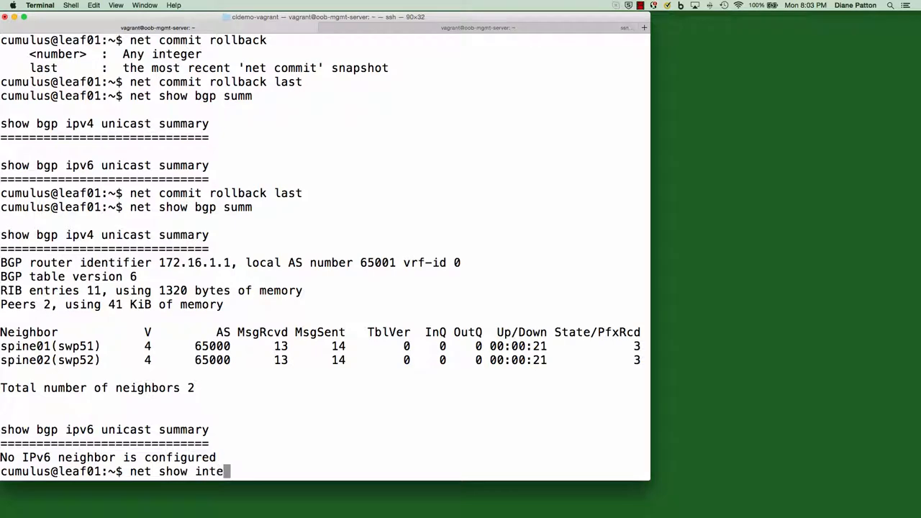
text(rface all |grep UP)
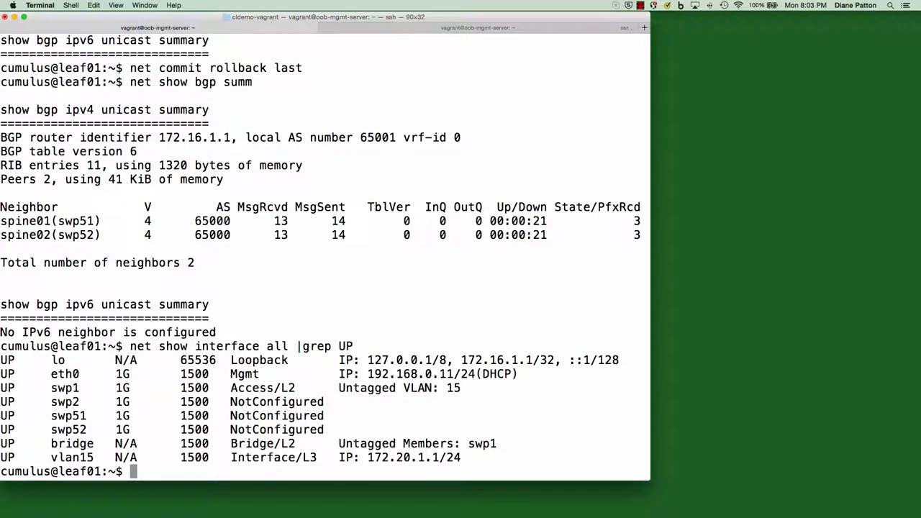
text(net show interface all |grep UP)
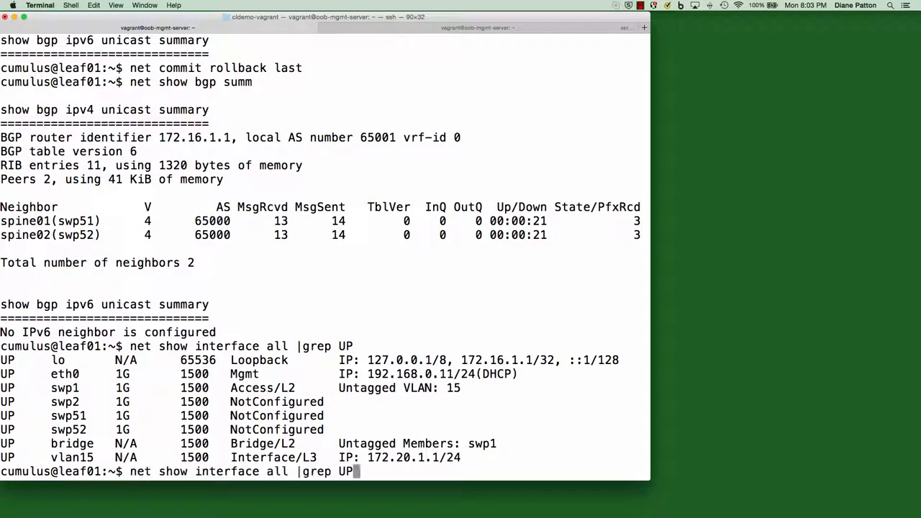